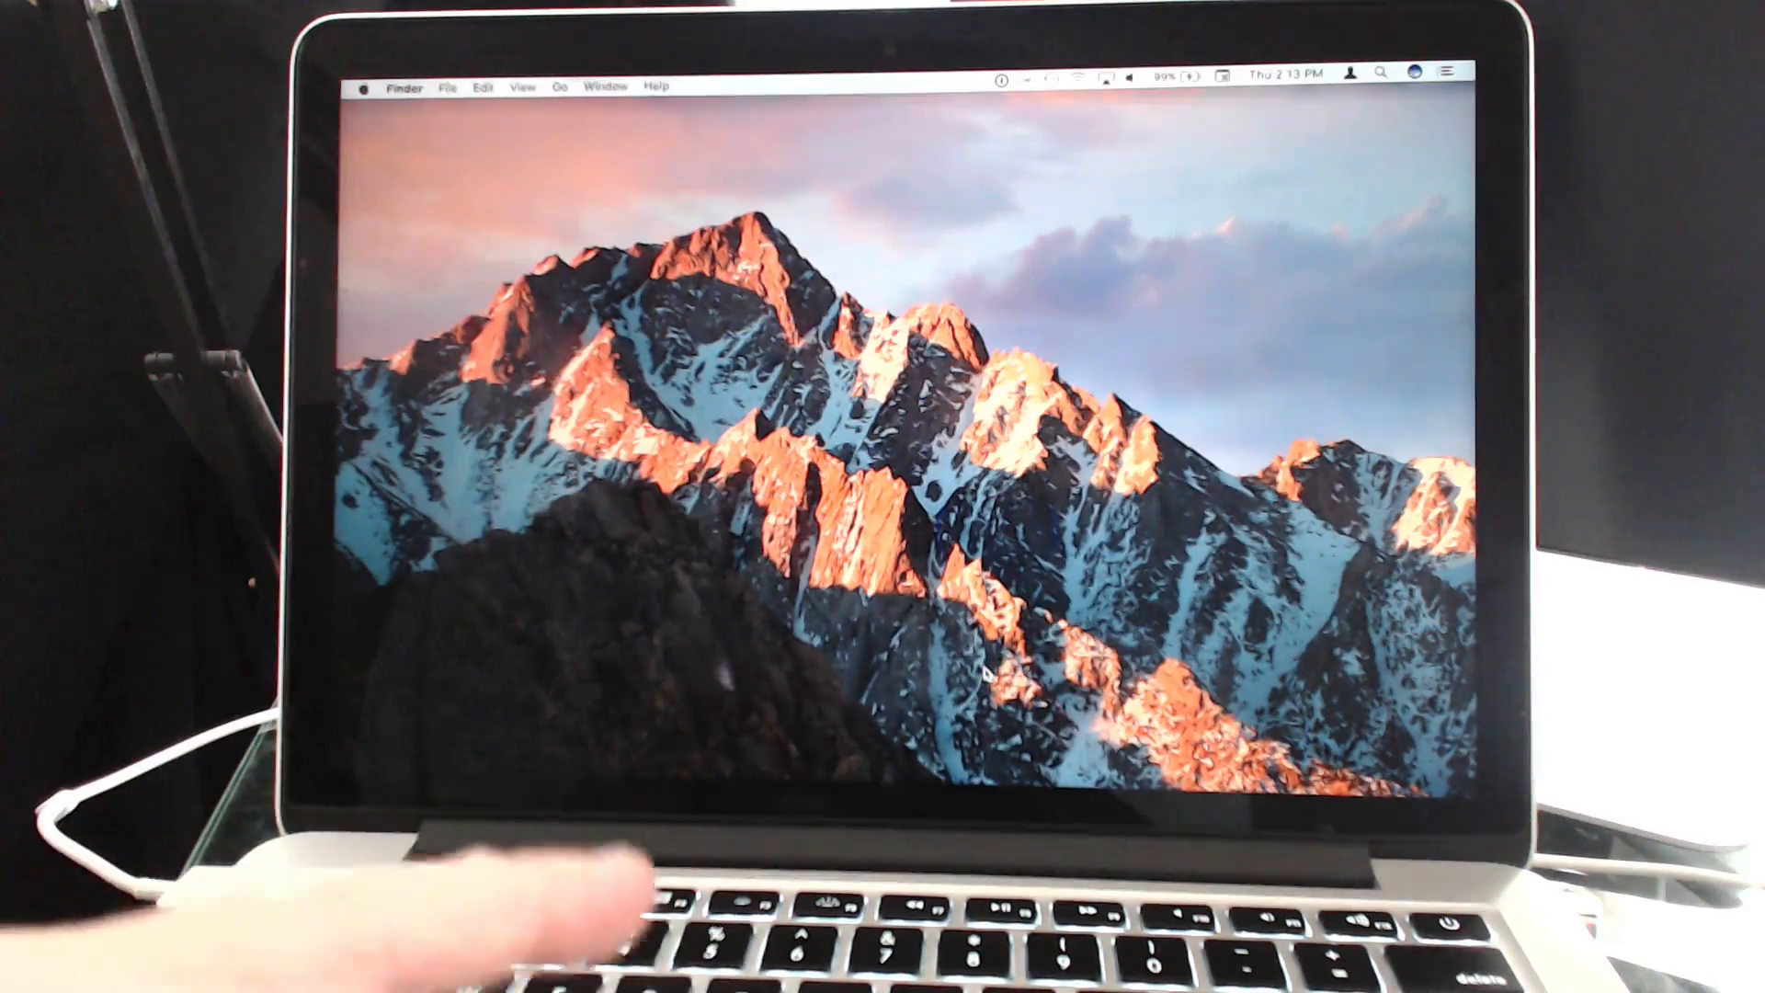
# Step: Launch System Preferences from the Apple menu in Finder
pyautogui.click(367, 88)
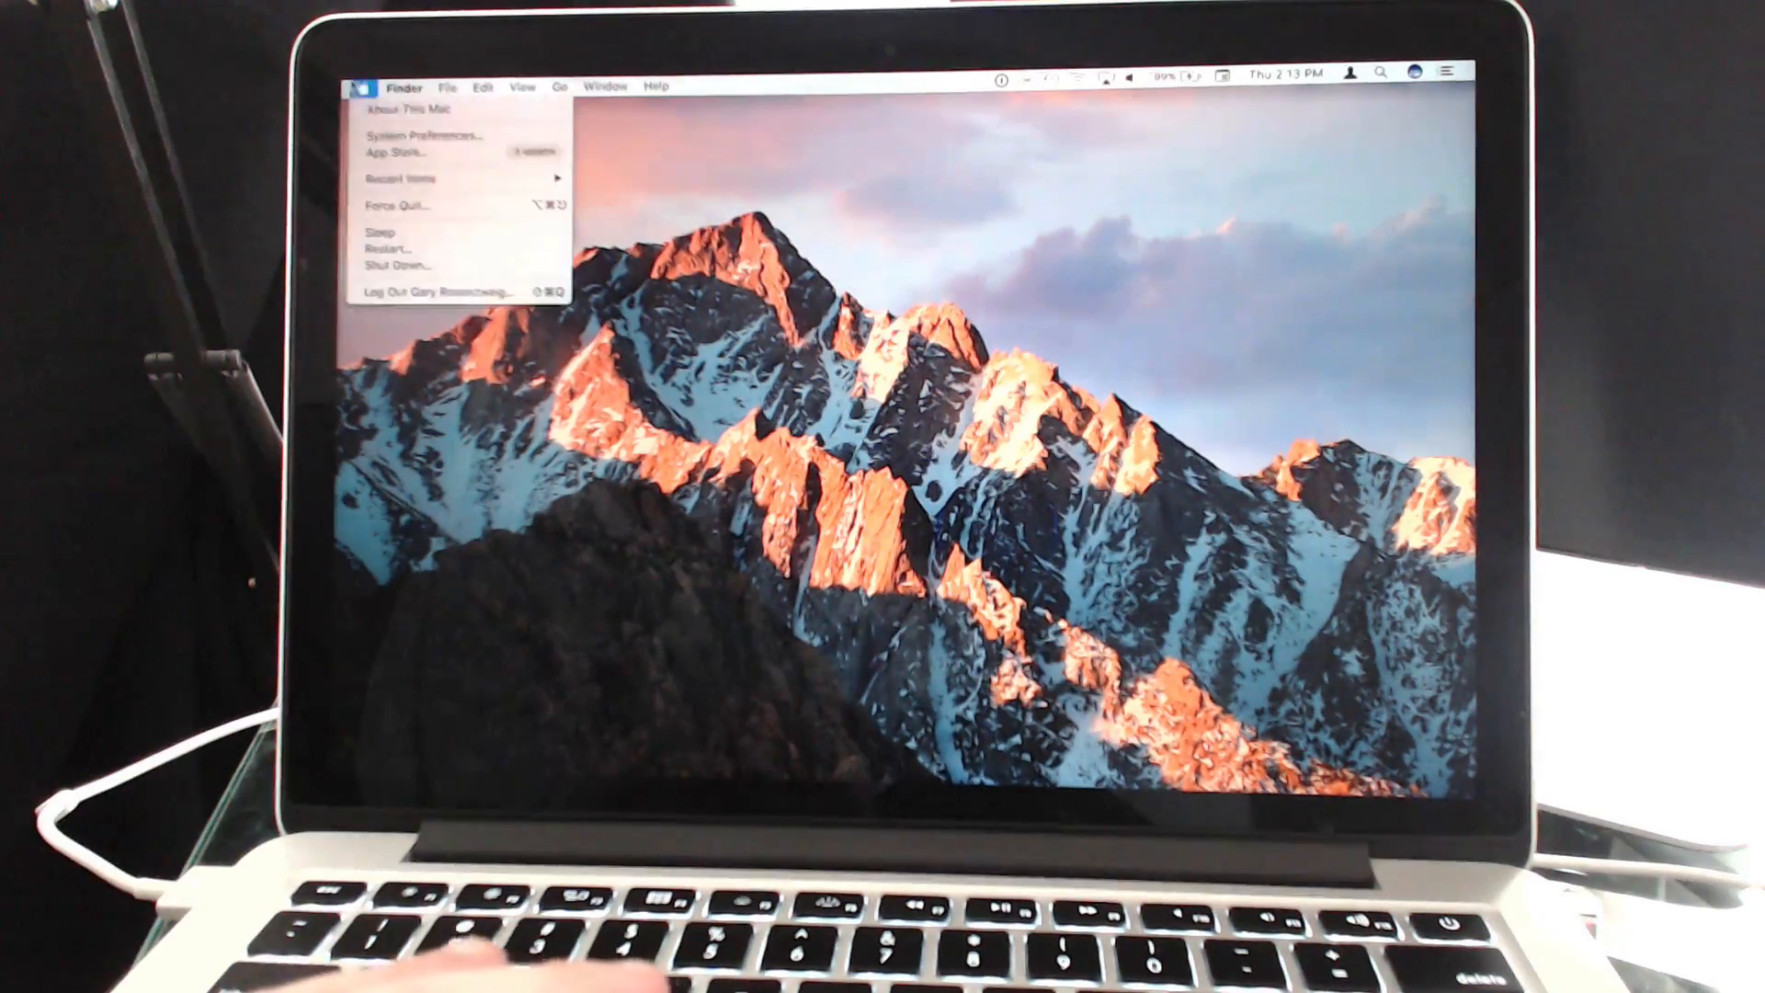
pyautogui.click(425, 134)
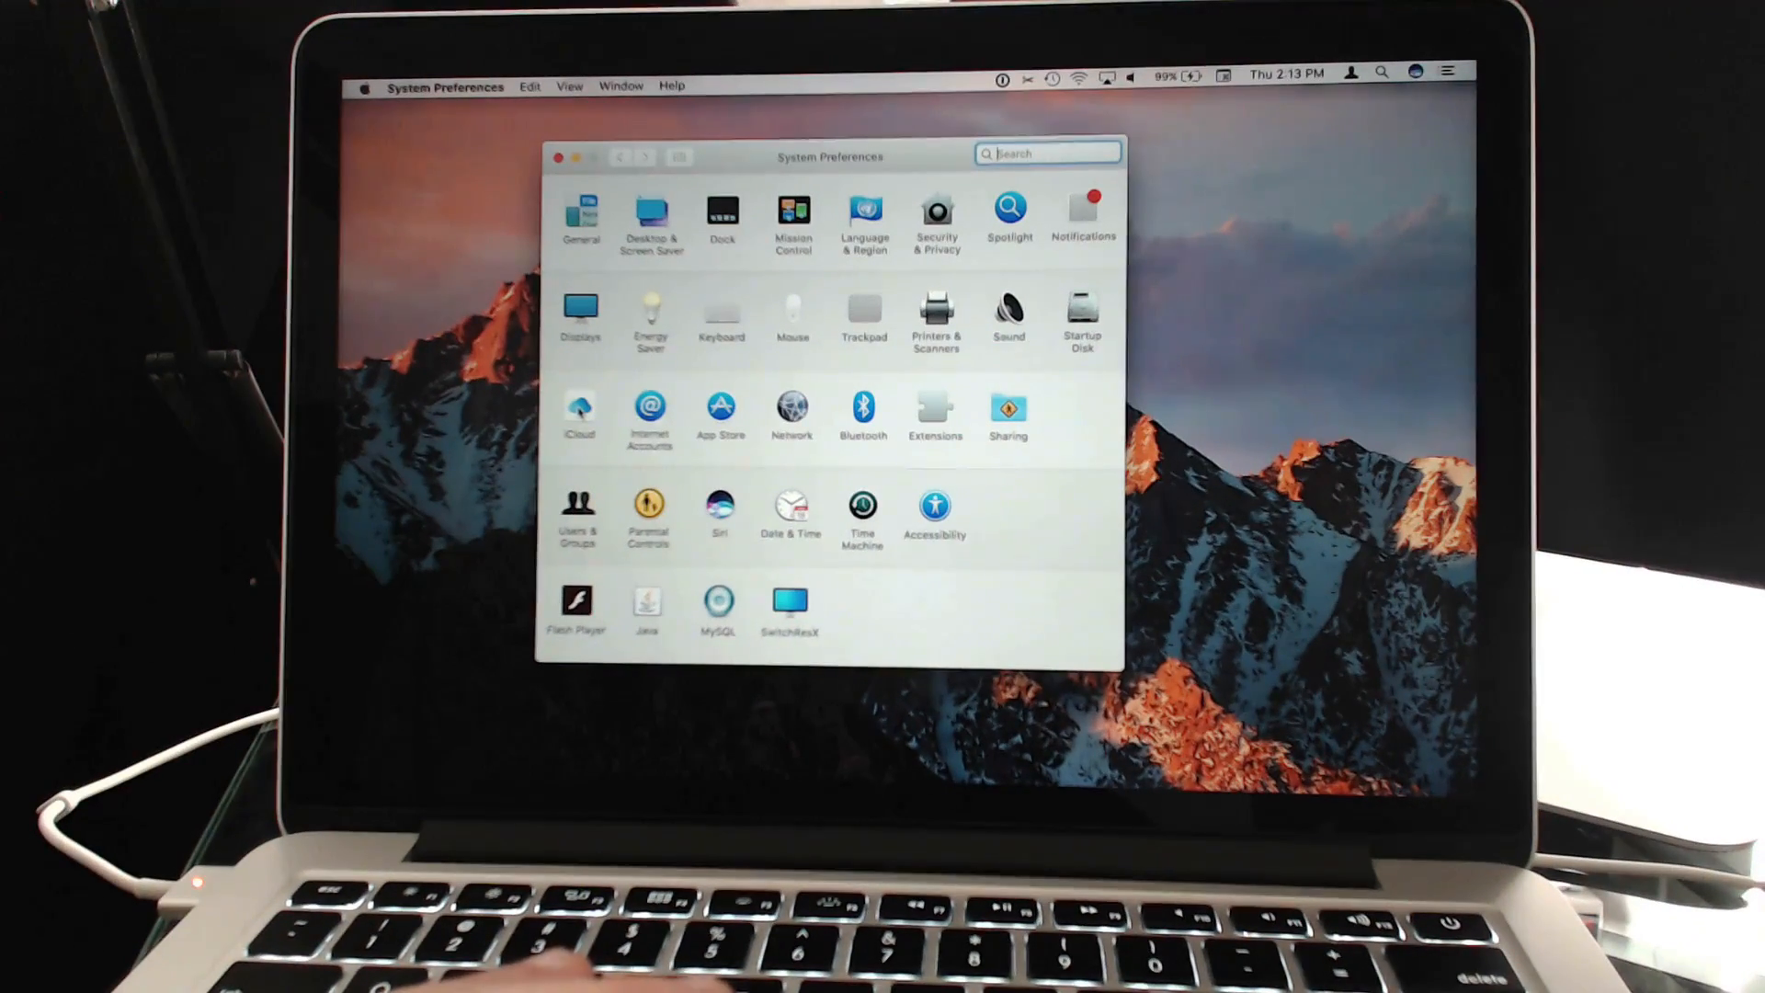
# Step: Sign out of the iCloud account so no online accounts remain
pyautogui.click(579, 404)
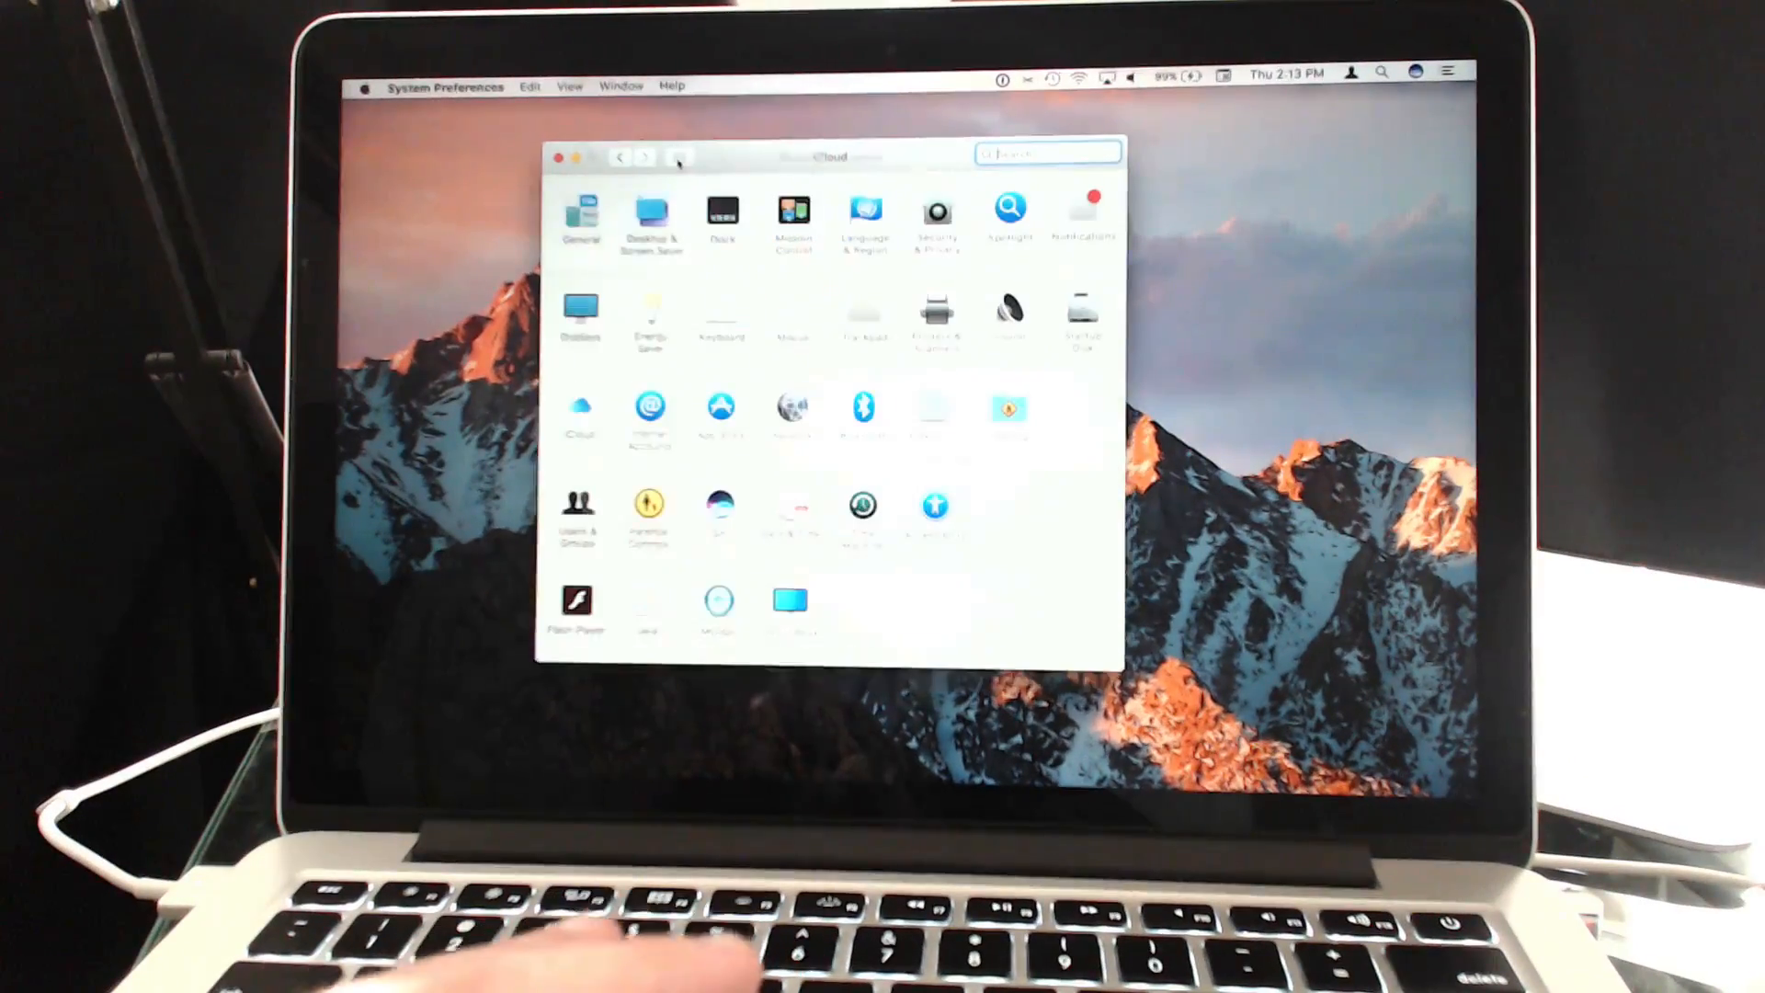
pyautogui.click(649, 408)
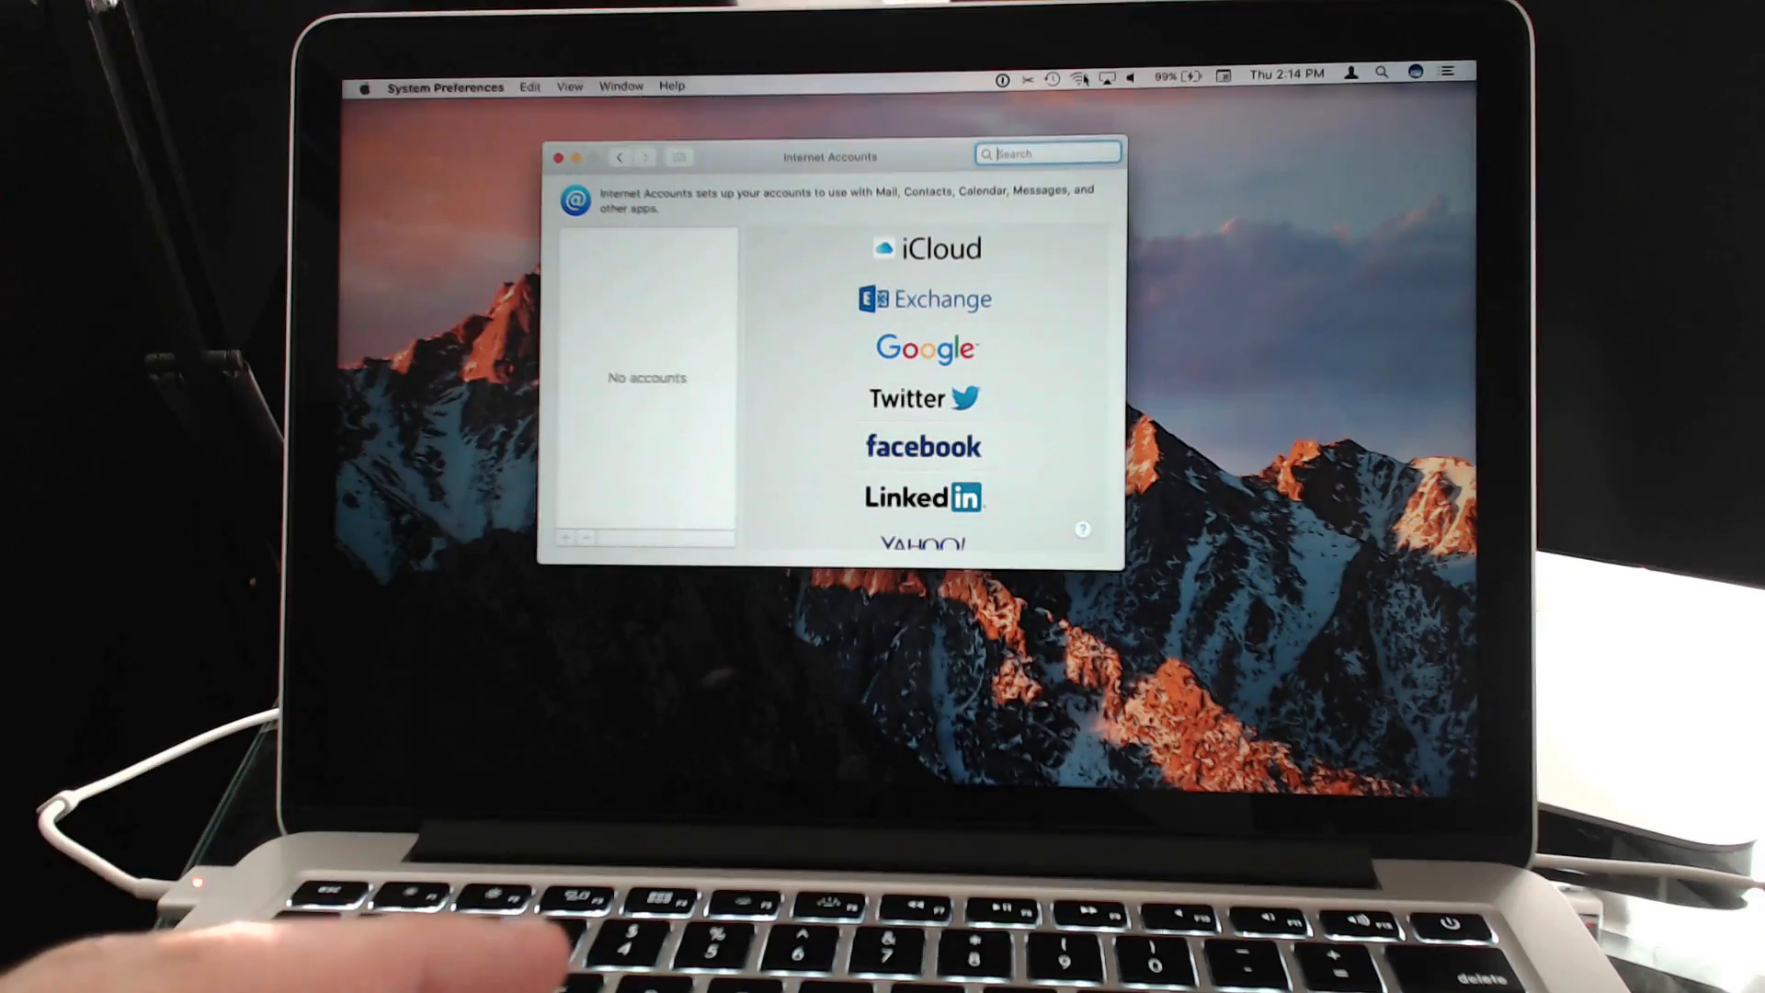
# Step: Quit System Preferences and restart the Mac into Internet Recovery (Command-Option-R)
pyautogui.click(559, 158)
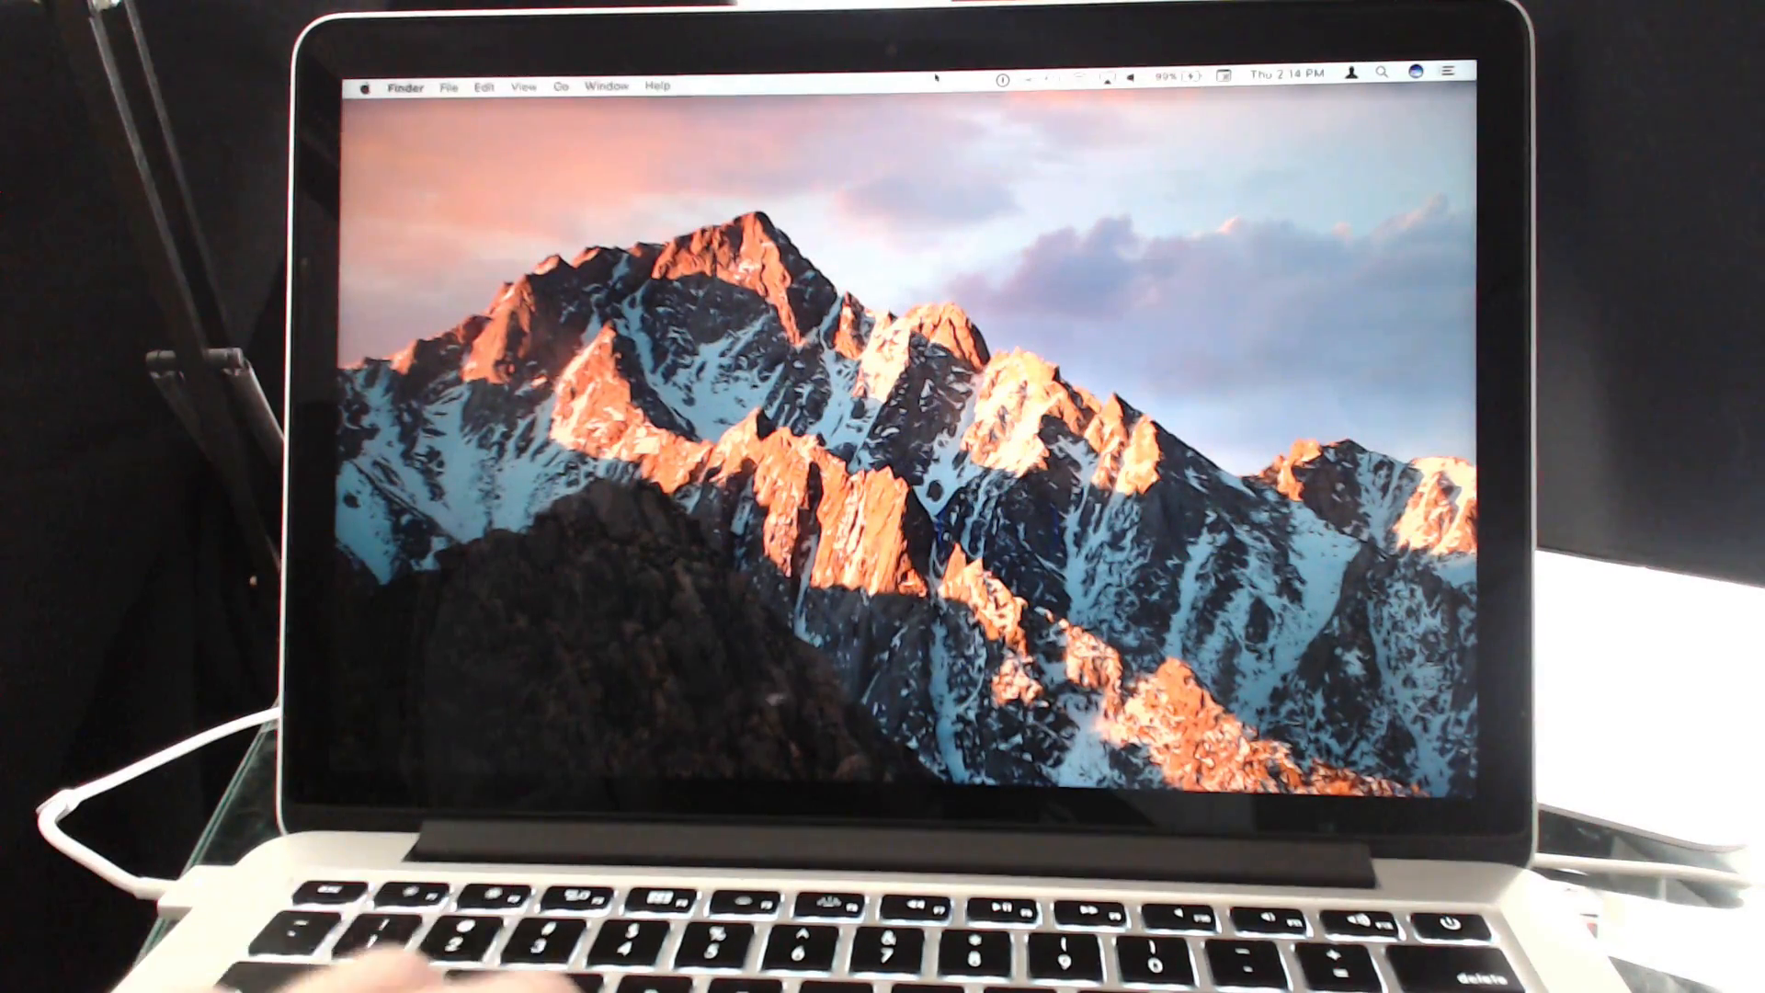
pyautogui.moveTo(467, 225)
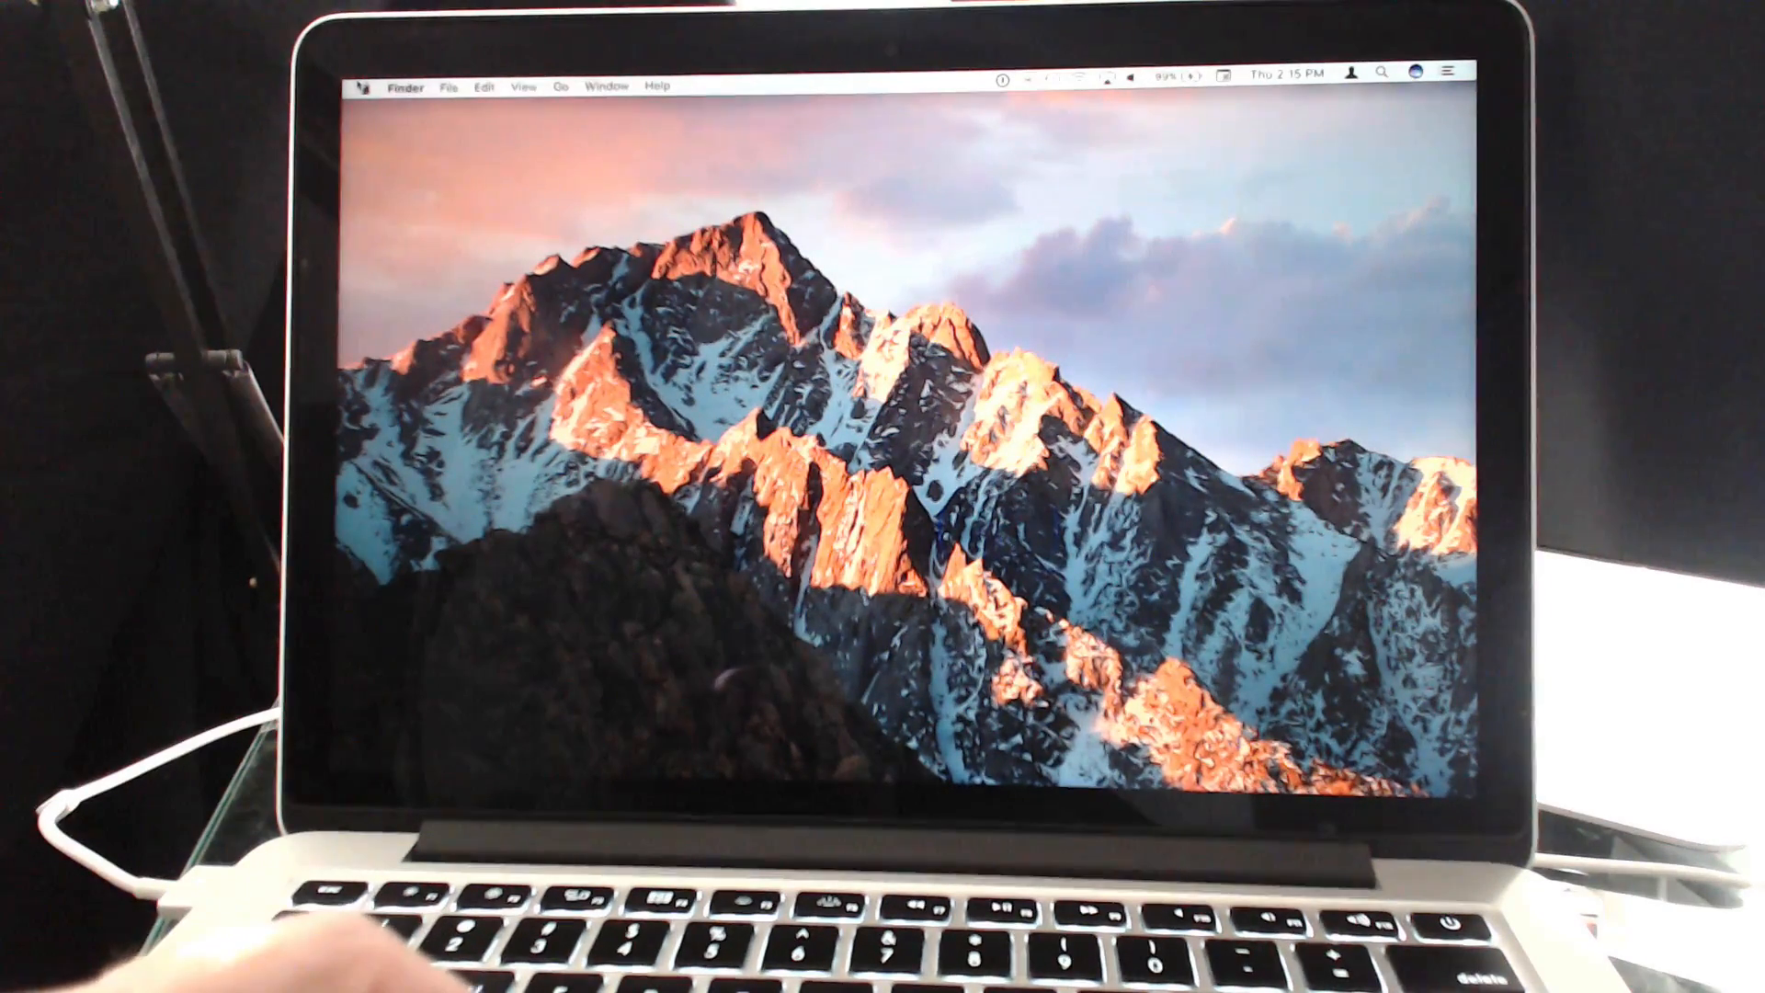
pyautogui.click(370, 87)
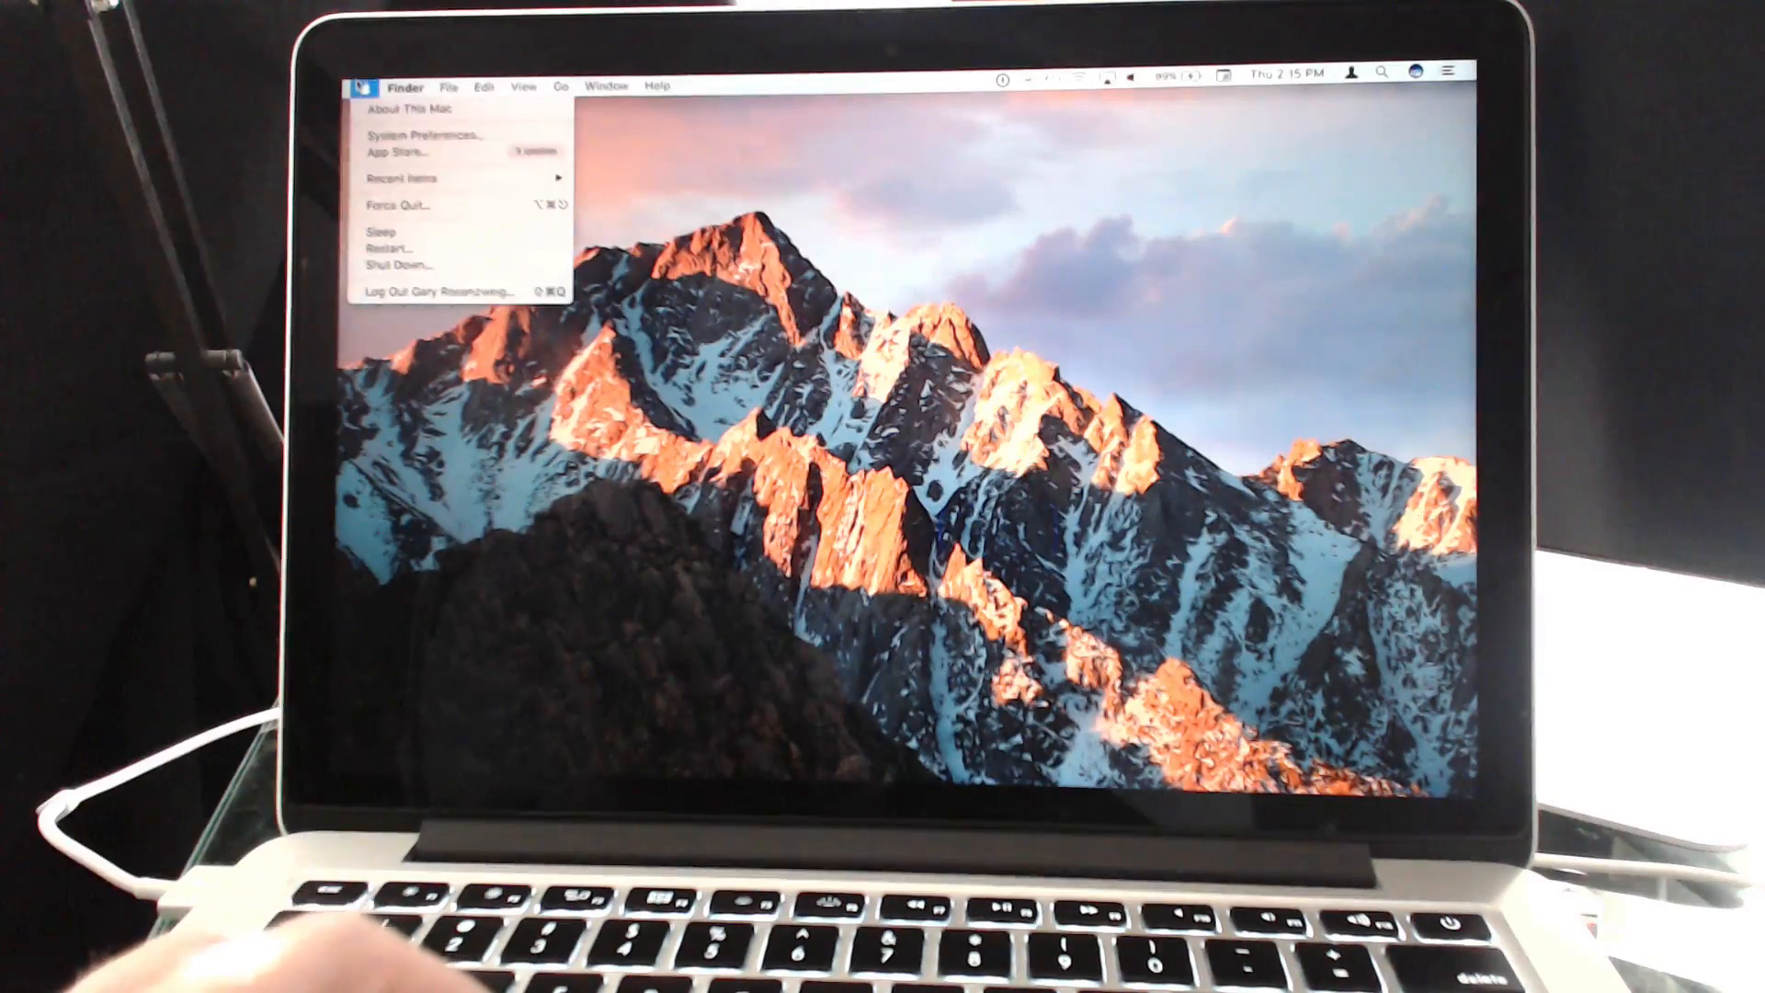
pyautogui.click(789, 450)
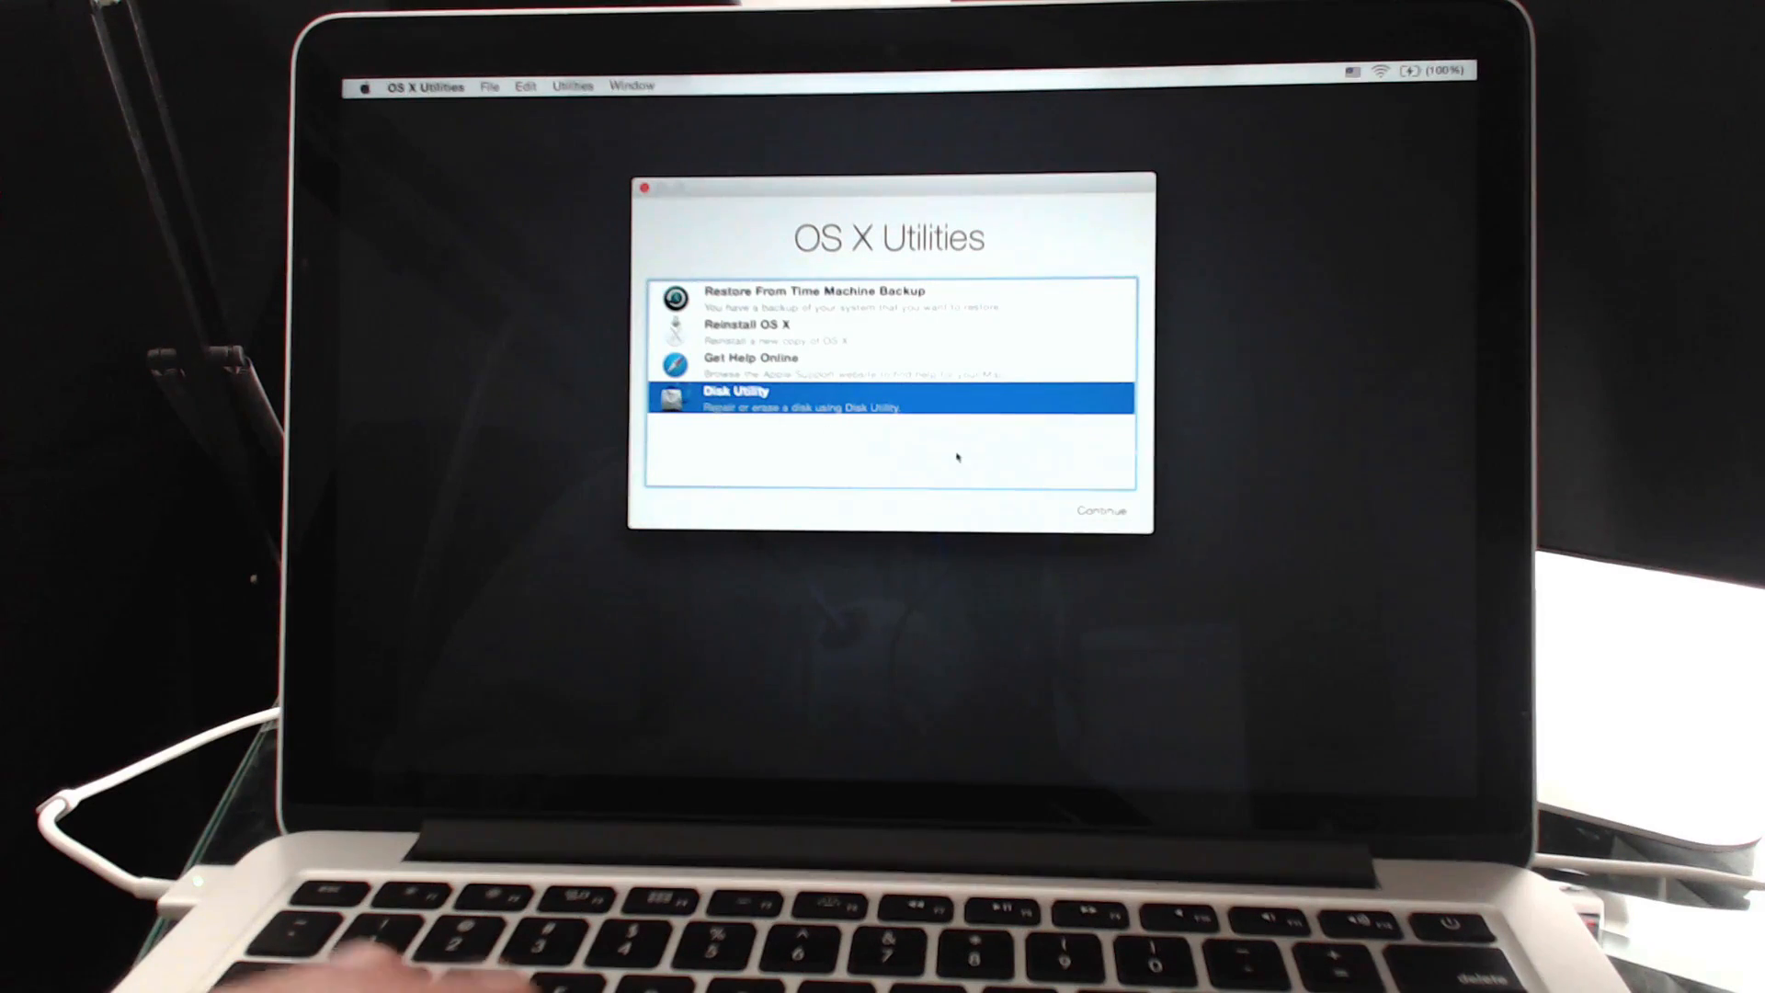
# Step: Launch Disk Utility from the OS X Utilities recovery list
pyautogui.click(1102, 513)
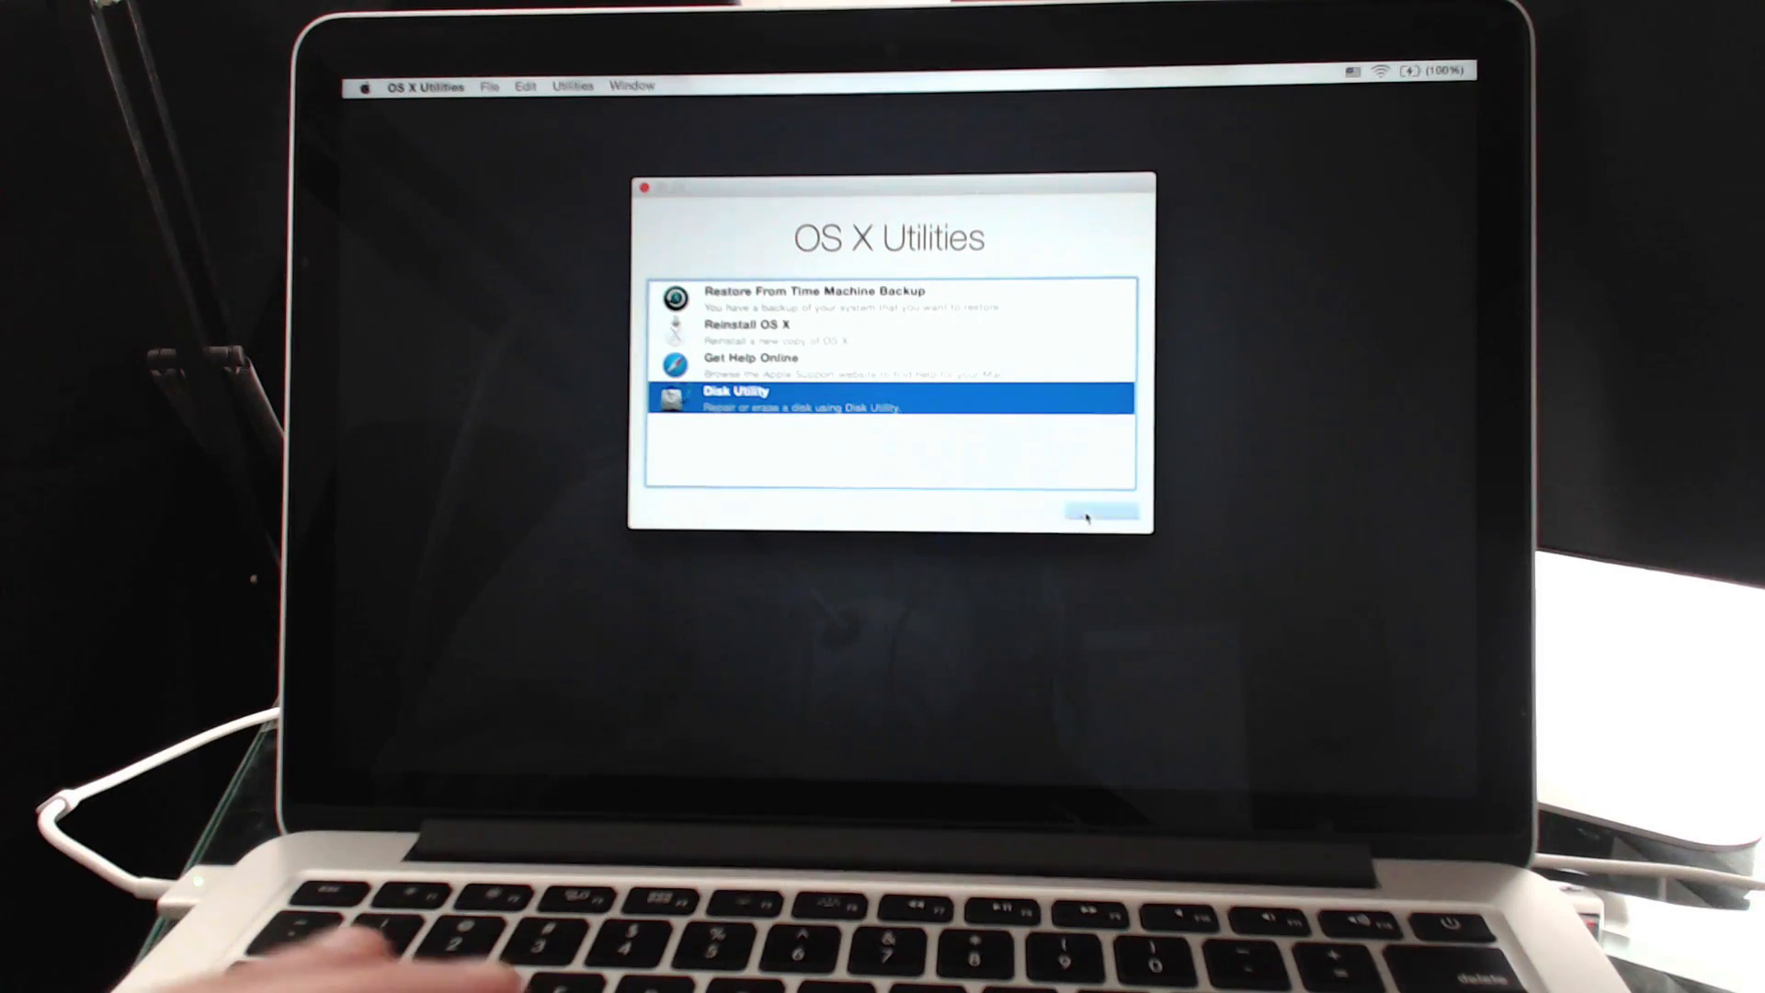
pyautogui.click(1090, 515)
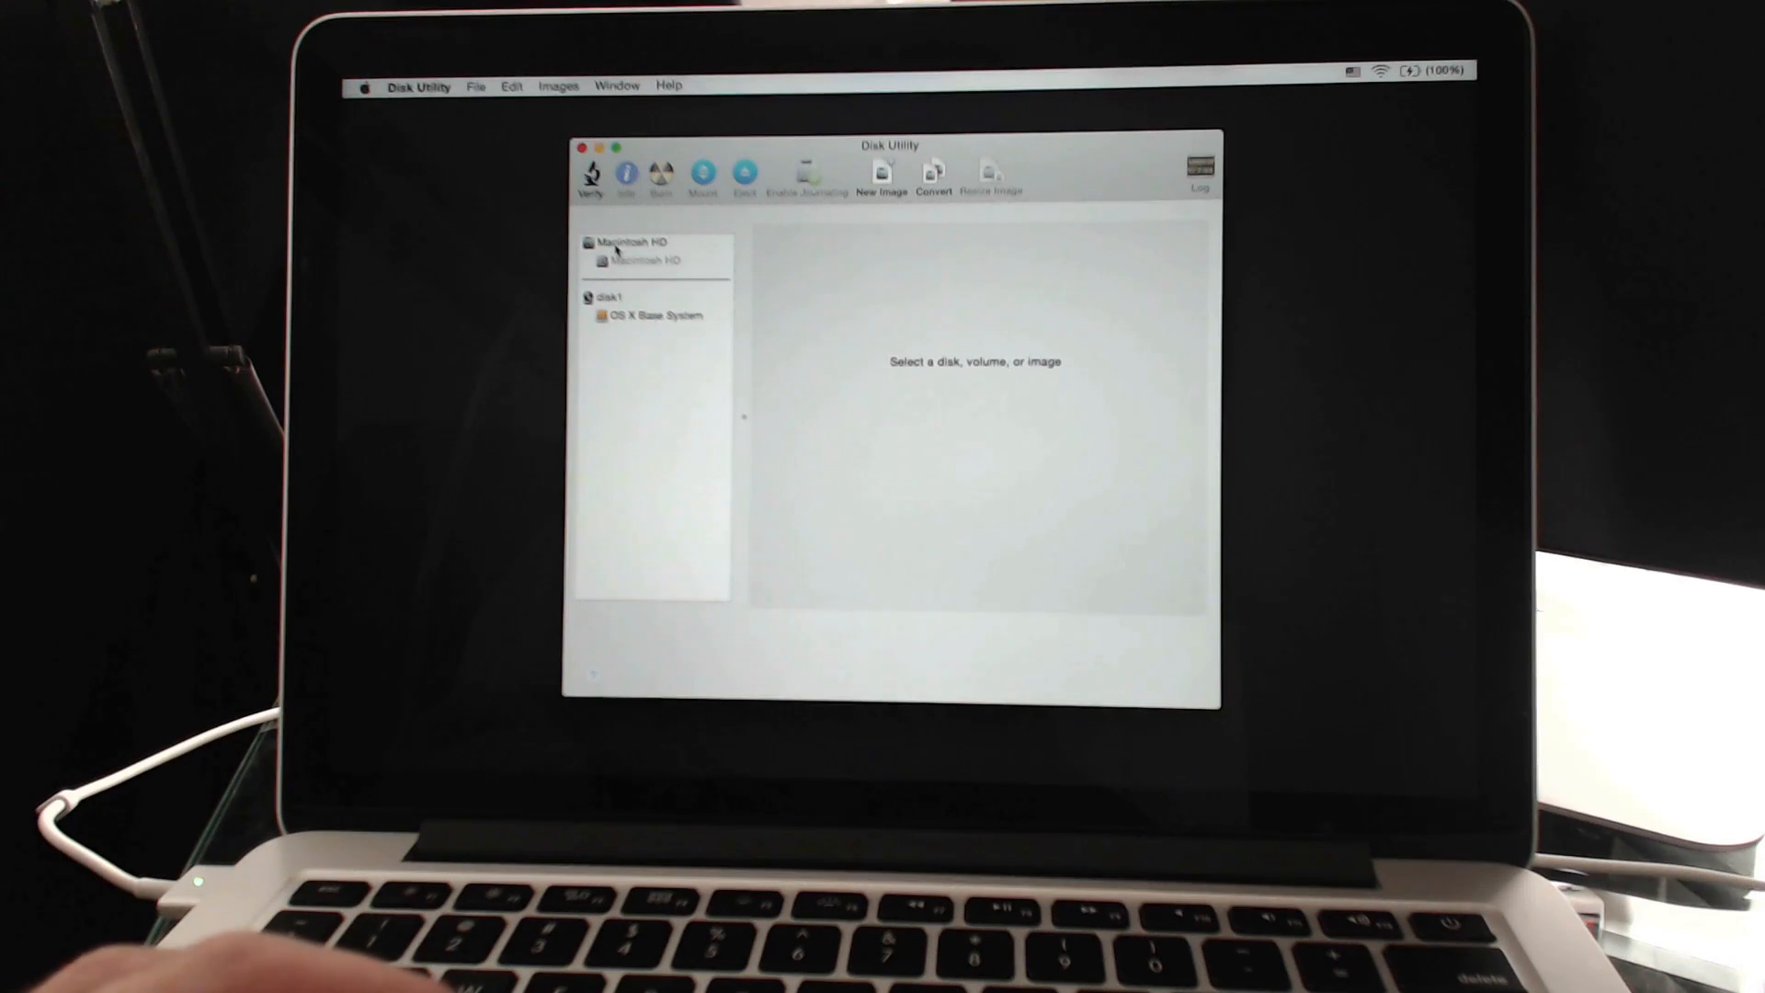
# Step: Select the Macintosh HD volume and show its Erase options, Mac OS Extended (Journaled)
pyautogui.click(636, 241)
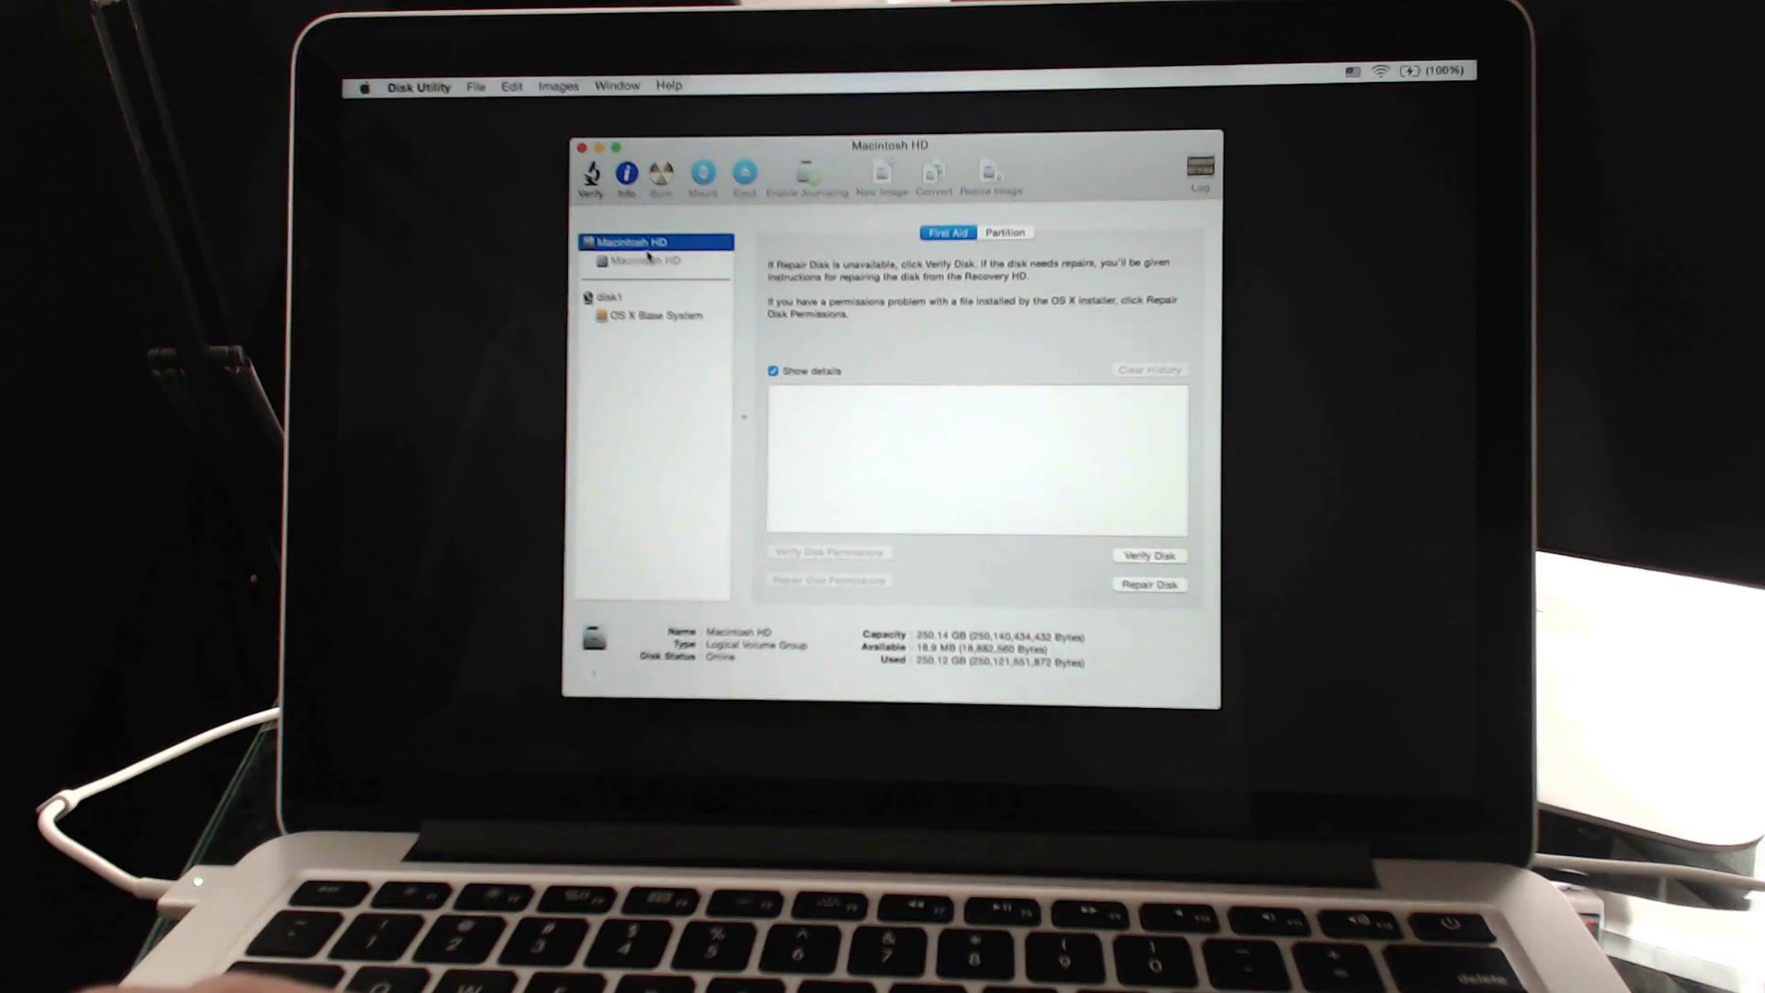
pyautogui.click(643, 259)
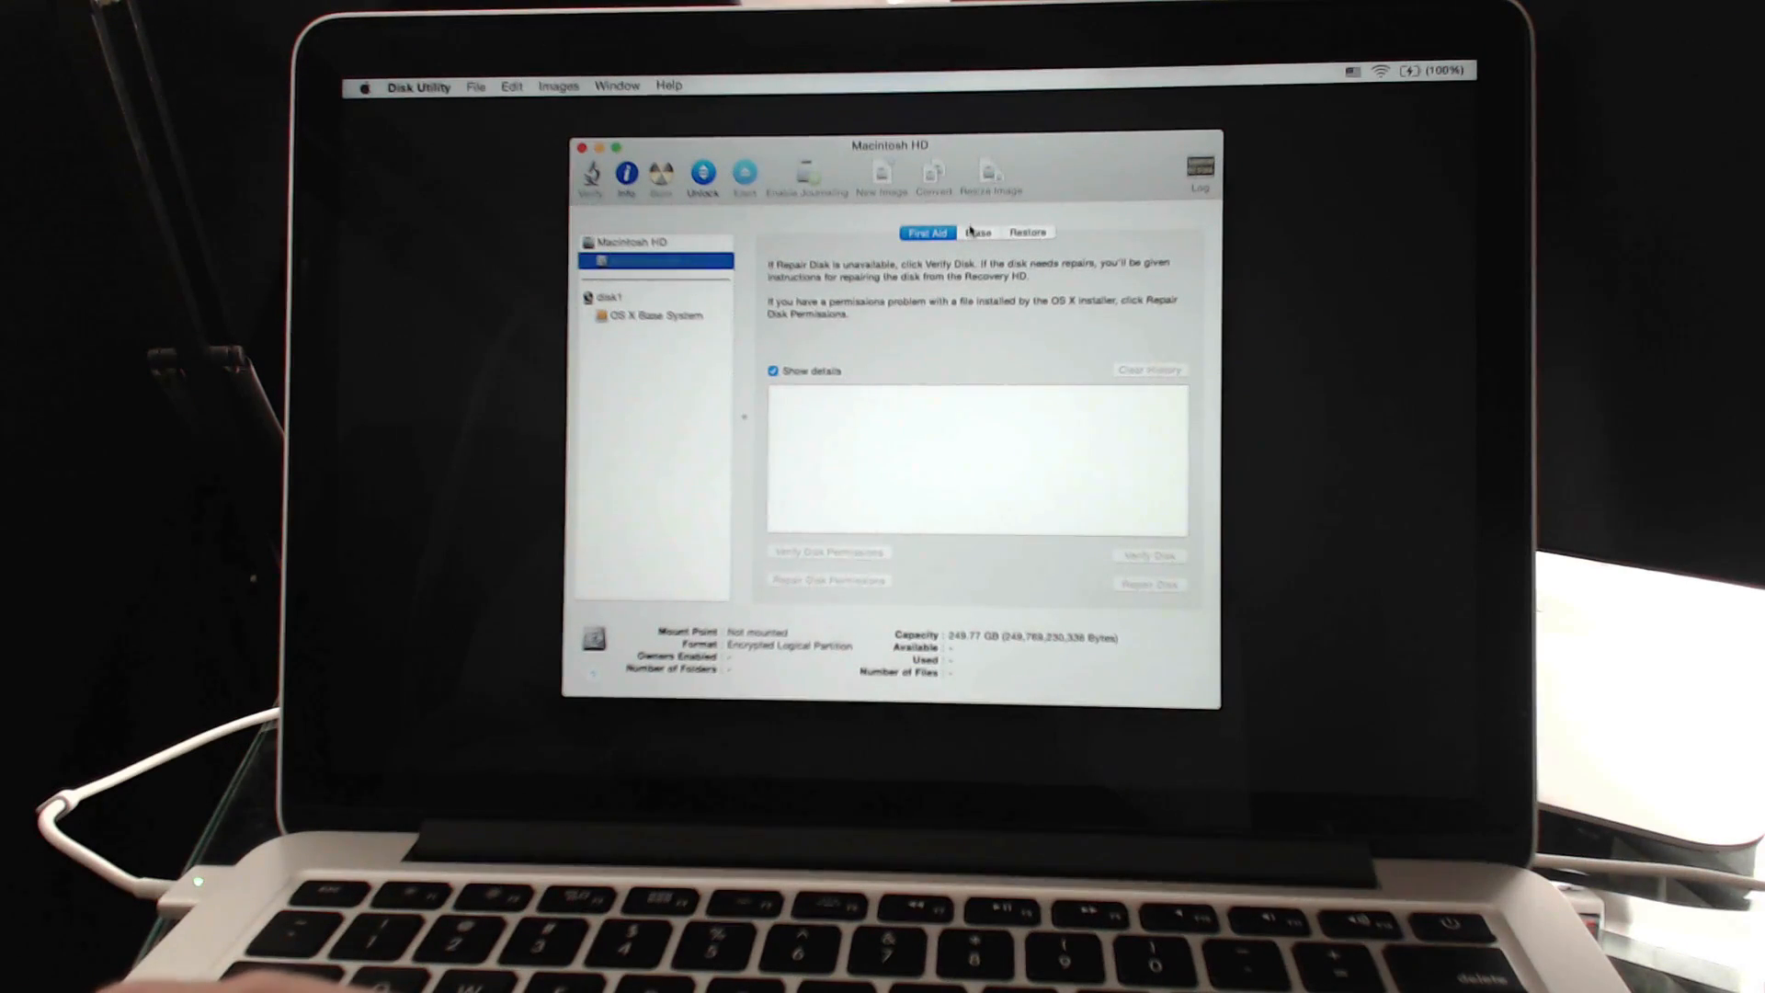
pyautogui.click(977, 232)
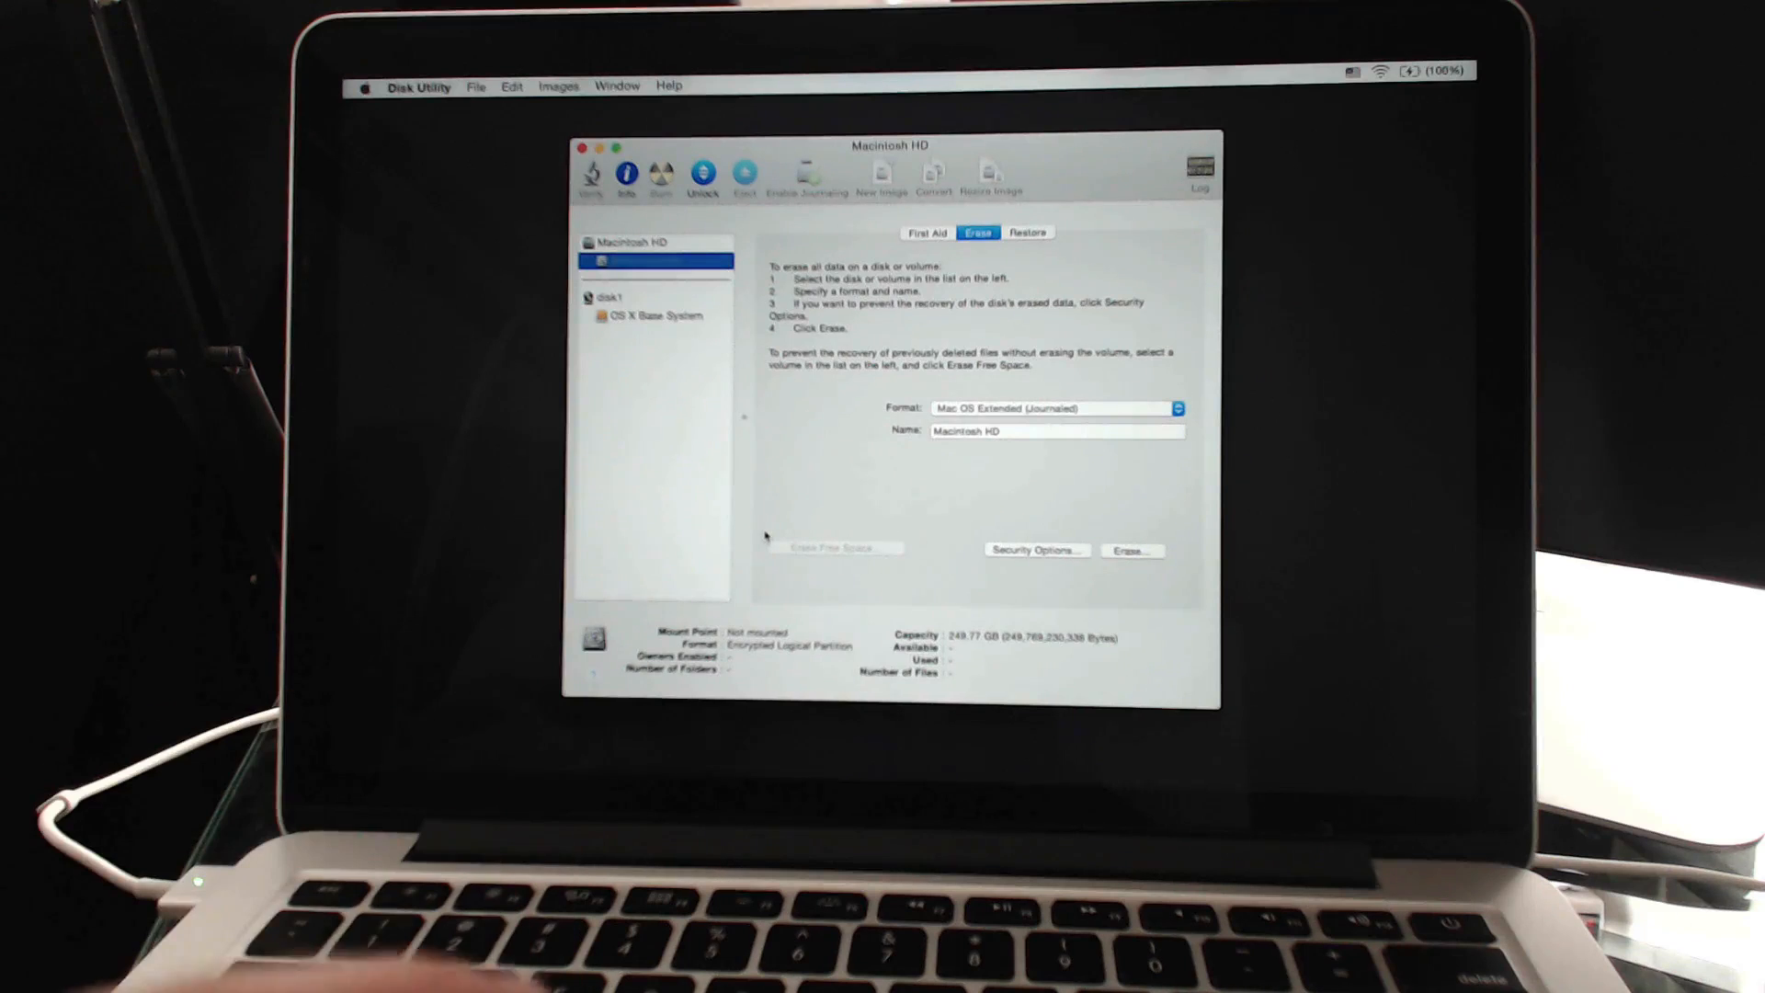
pyautogui.moveTo(1177, 546)
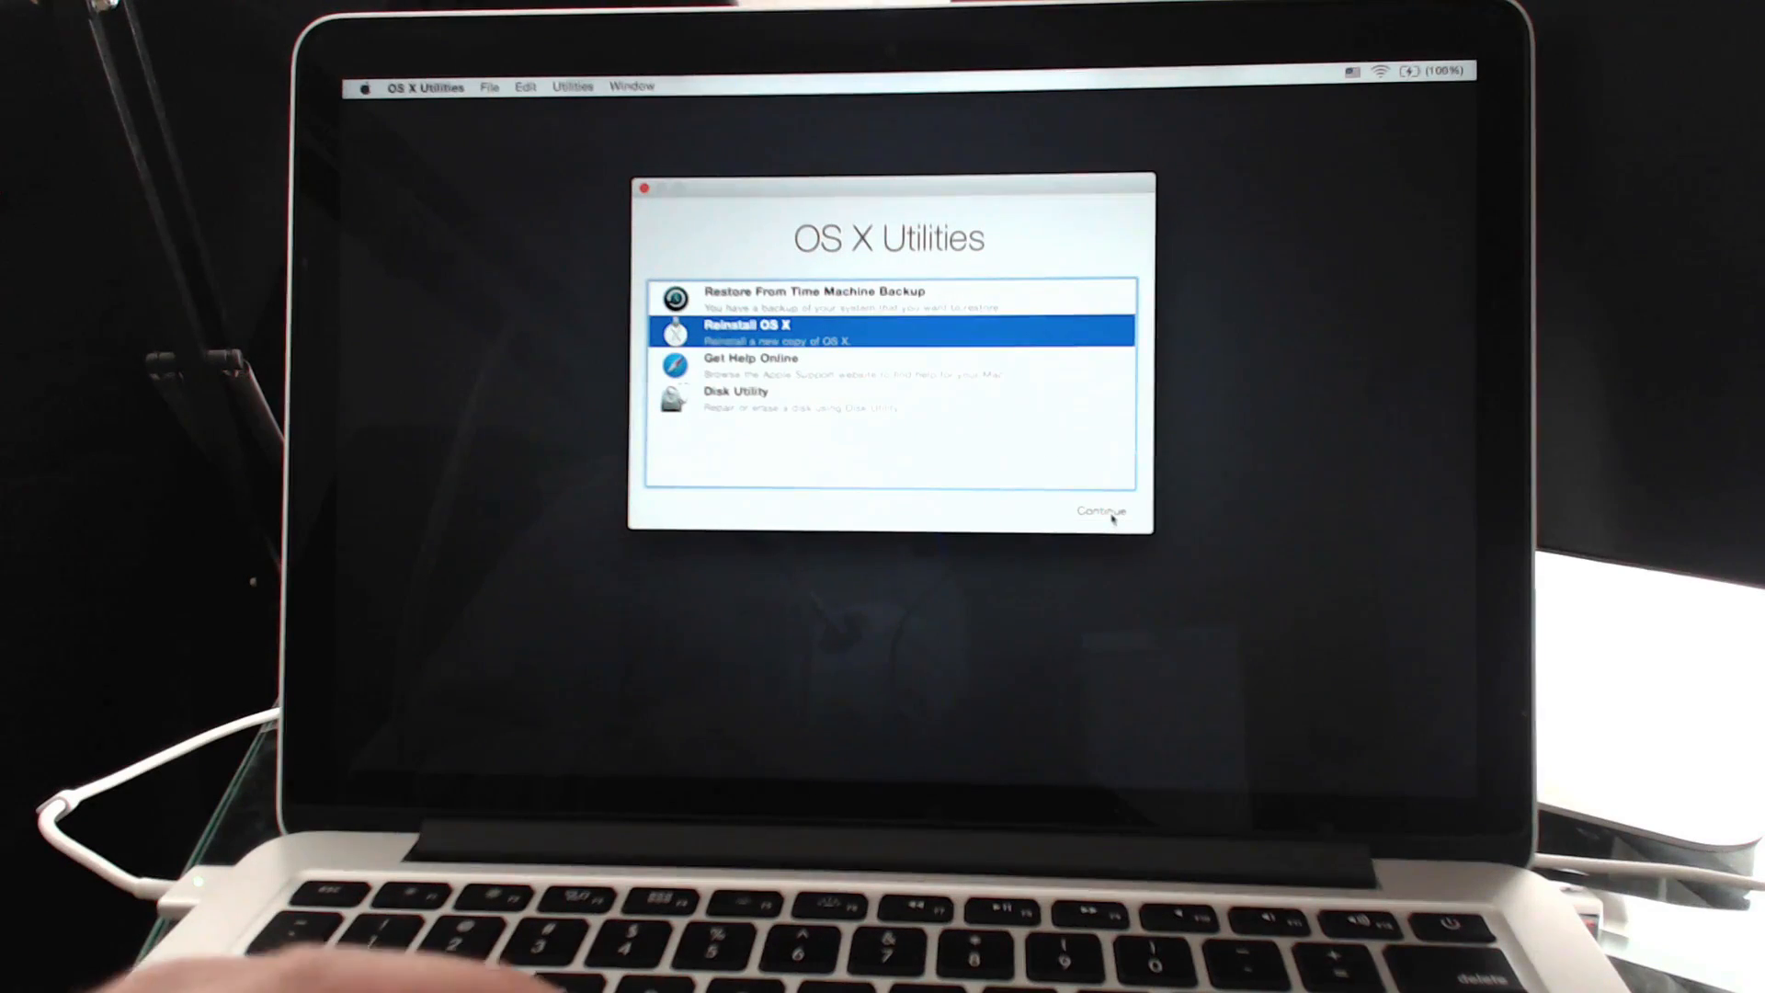
pyautogui.moveTo(820, 339)
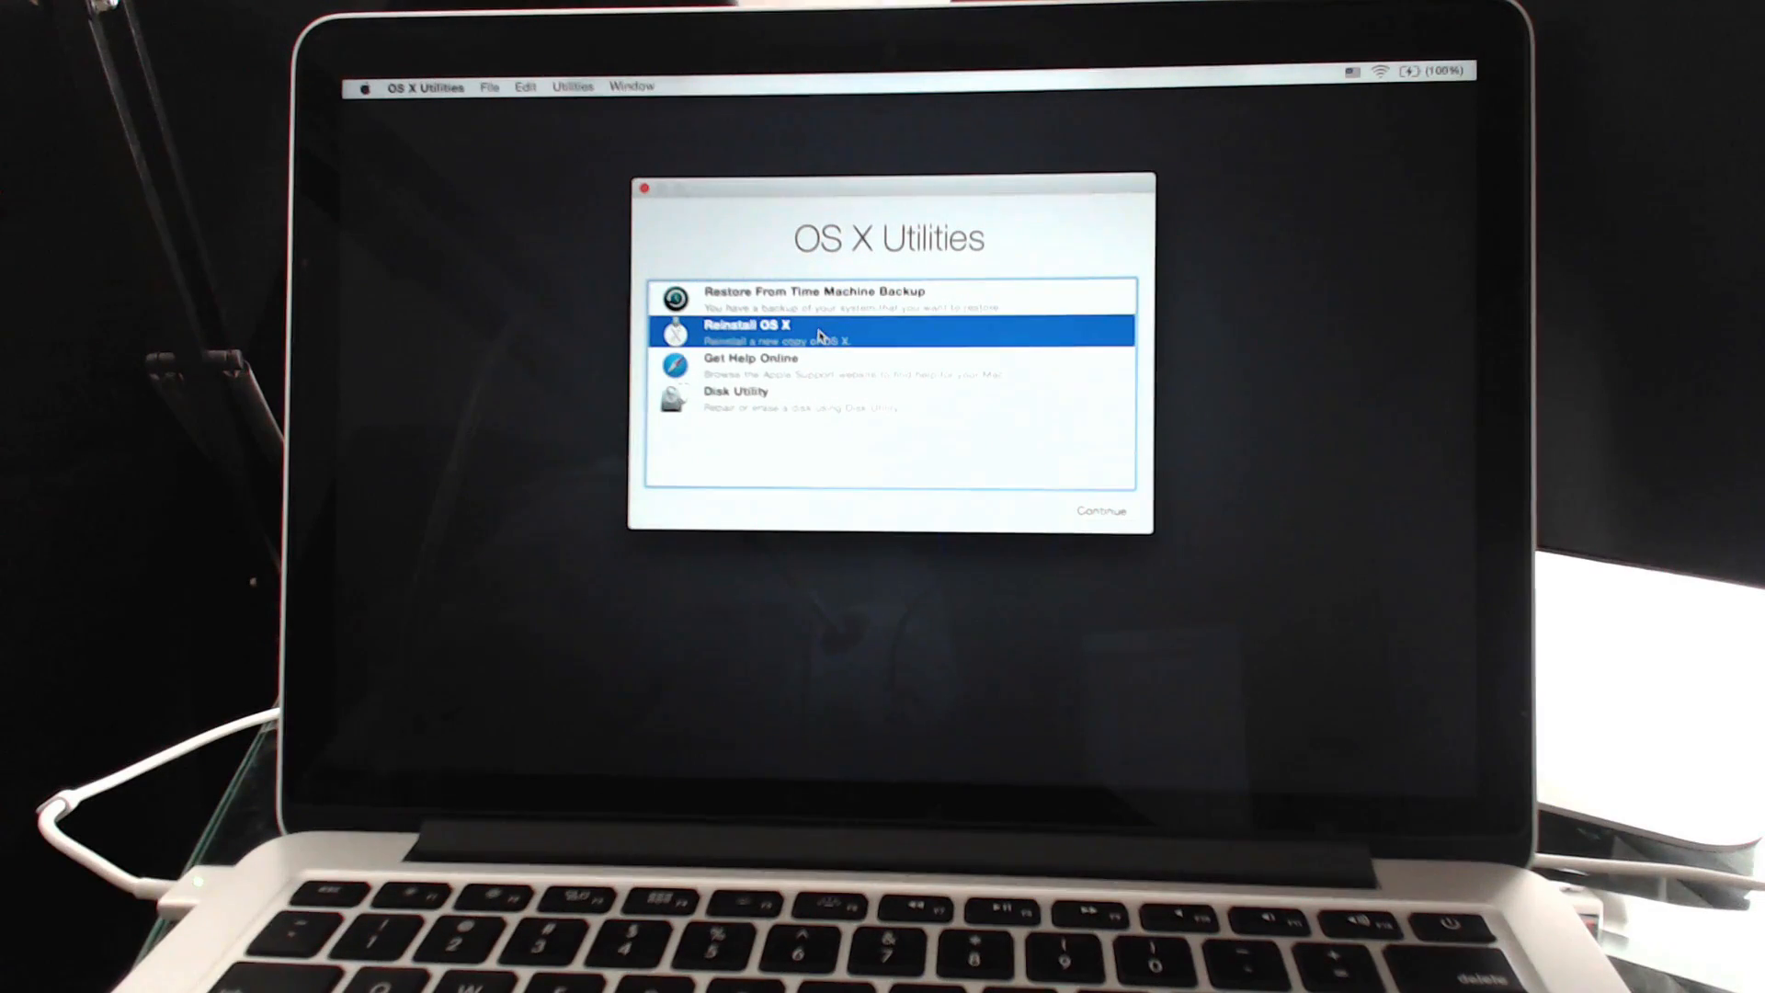